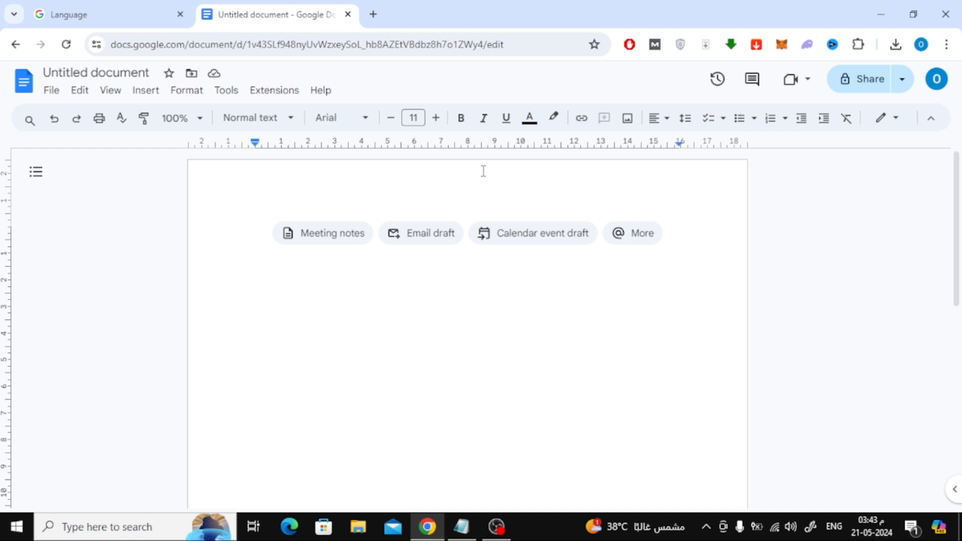
mouse_move(145, 90)
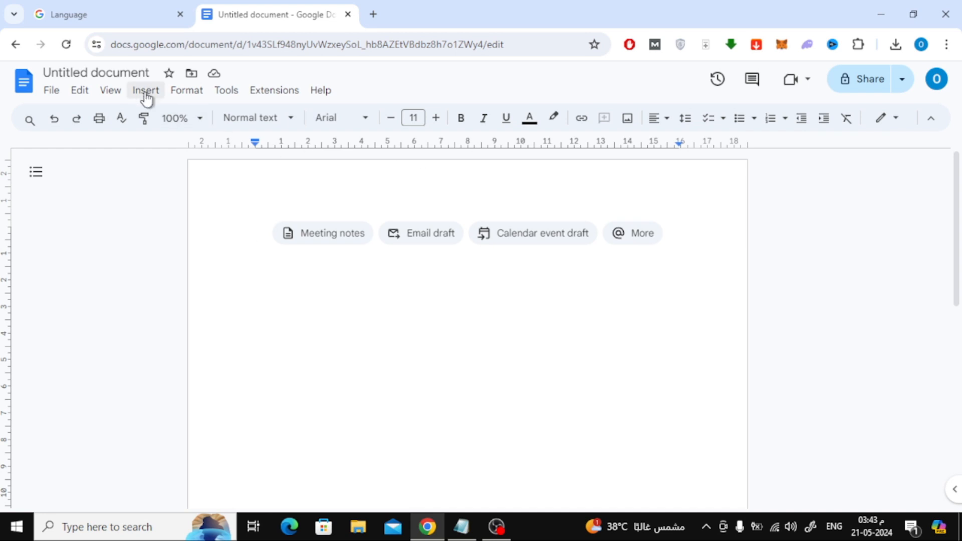
Start a new blank drawing from the Insert menu
left_click(146, 90)
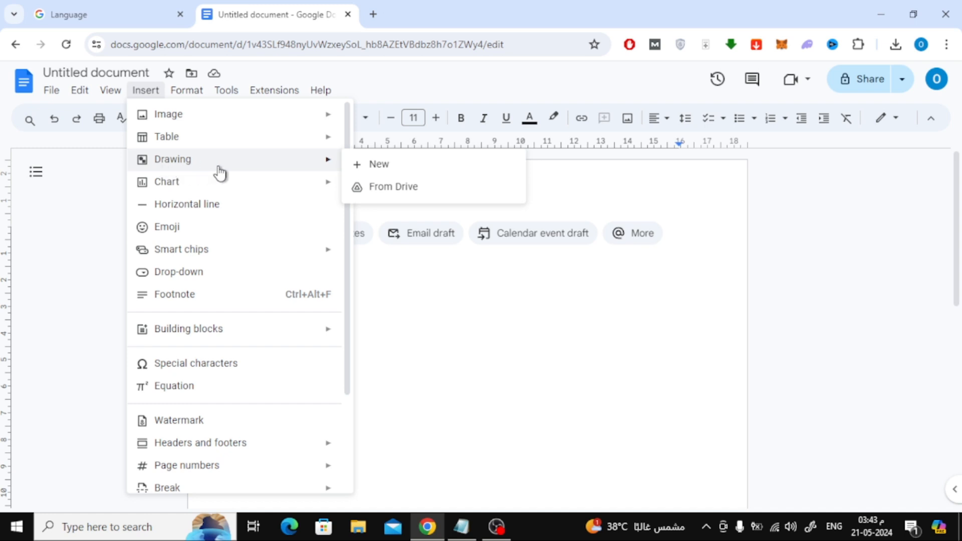
mouse_move(440, 166)
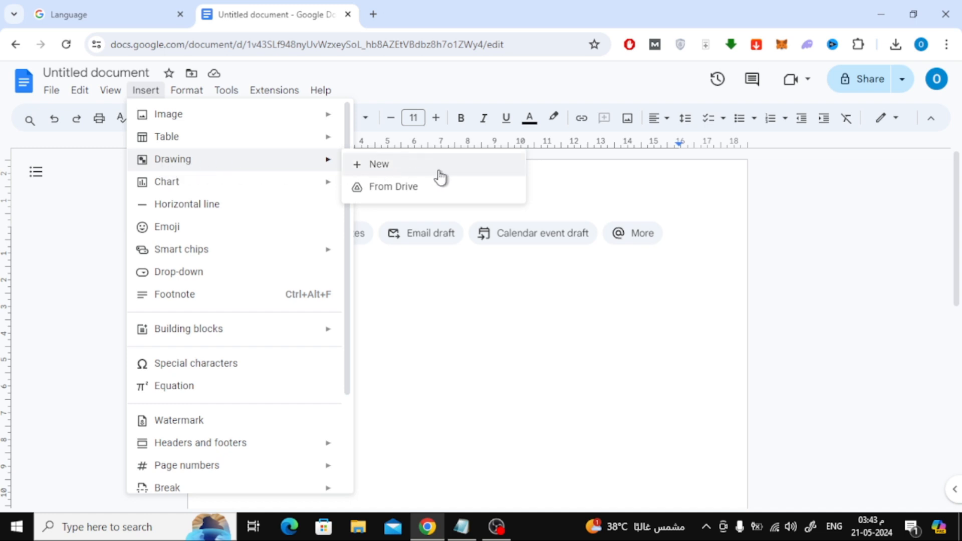
left_click(378, 164)
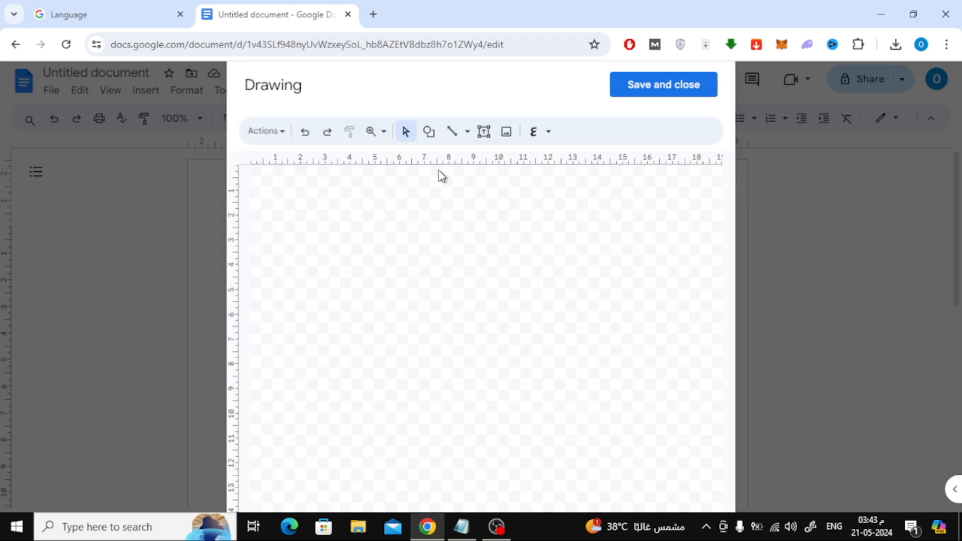
mouse_move(505, 132)
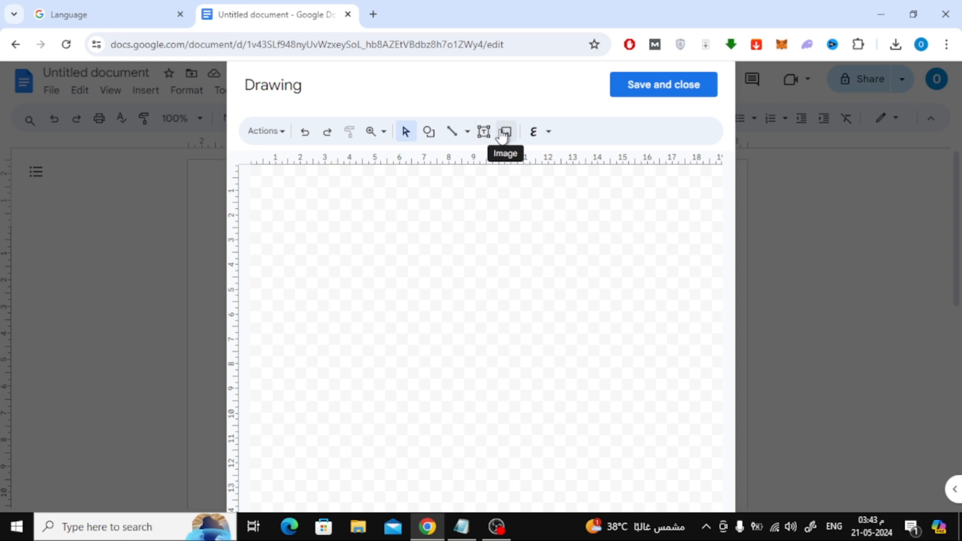
Upload the ocean waves sunset photo into the drawing from the computer
left_click(503, 132)
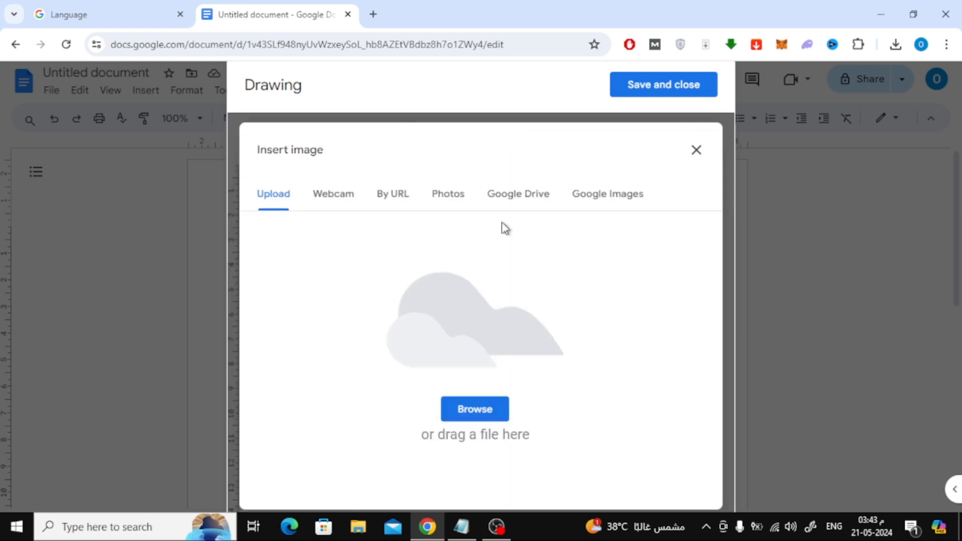
left_click(475, 409)
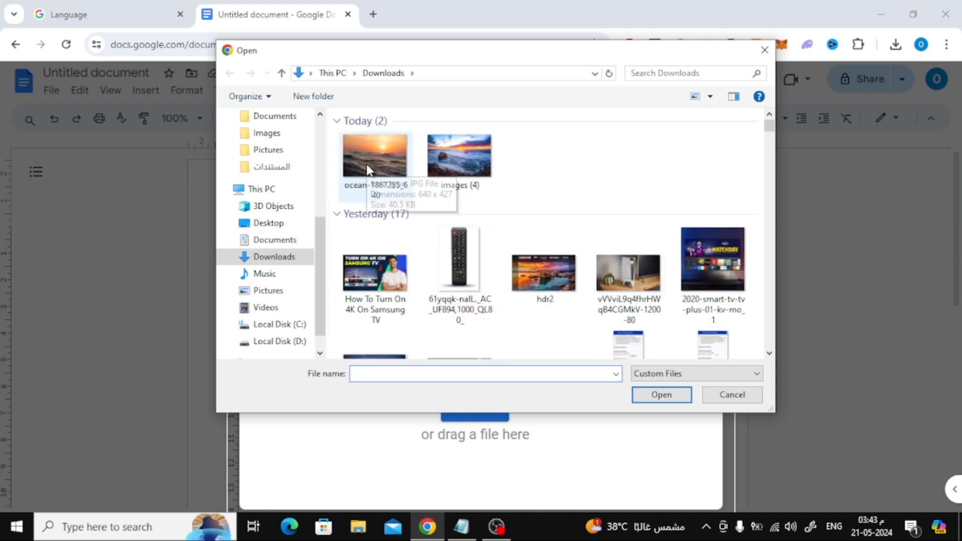
left_click(374, 155)
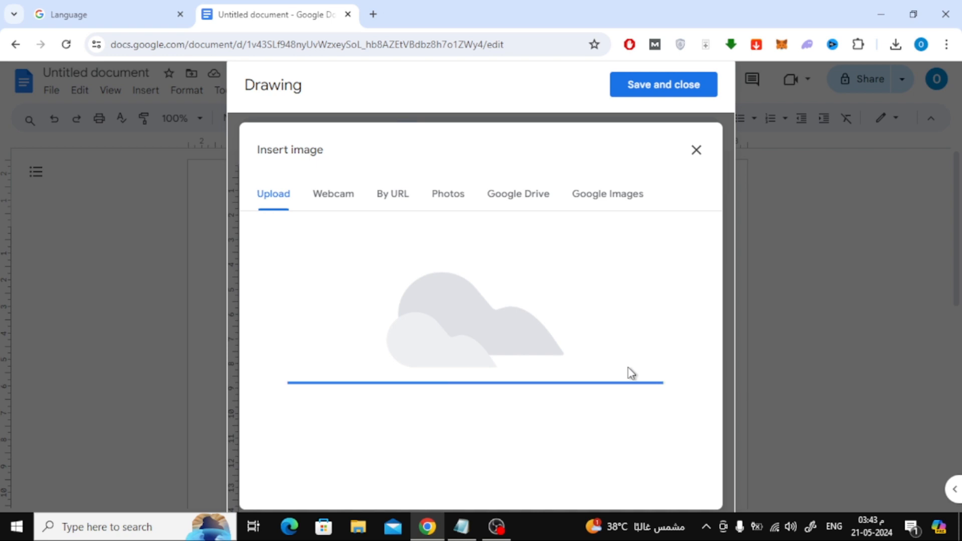
left_click(696, 150)
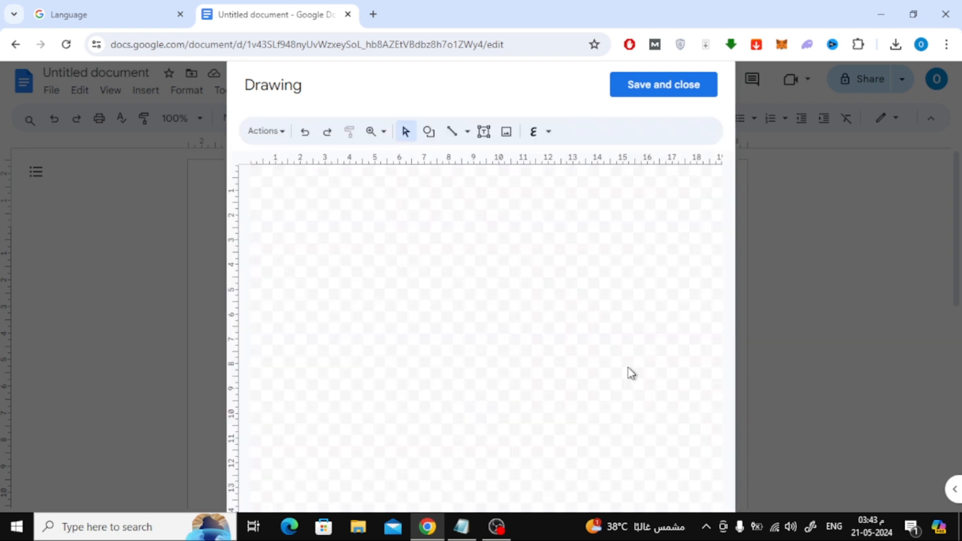
left_click(506, 132)
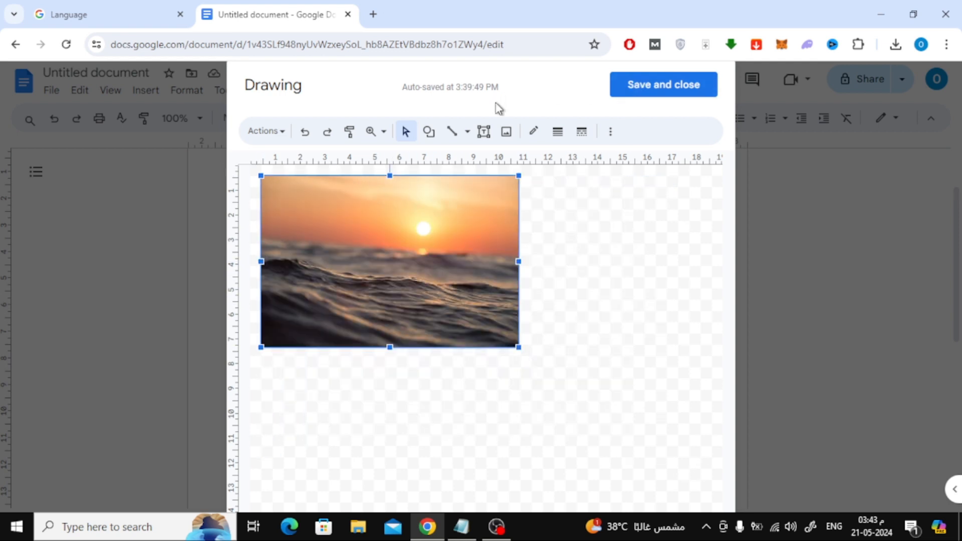
Upload the rocky beach sunset photo as a second image in the drawing
left_click(505, 131)
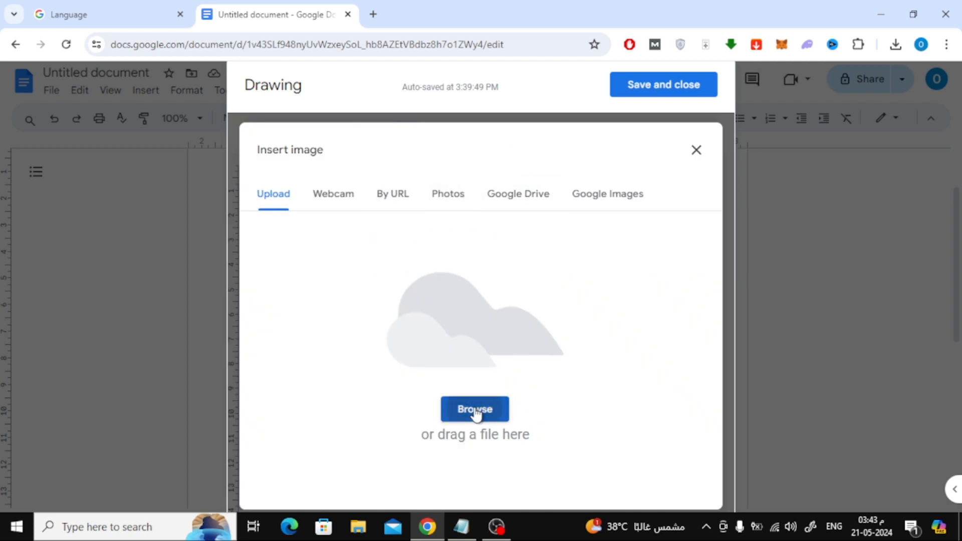
left_click(475, 409)
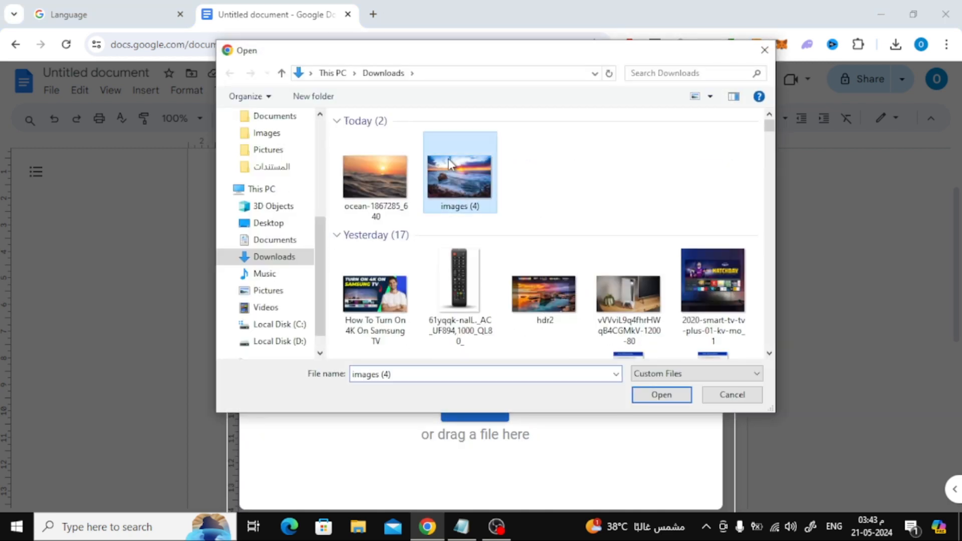
left_click(661, 394)
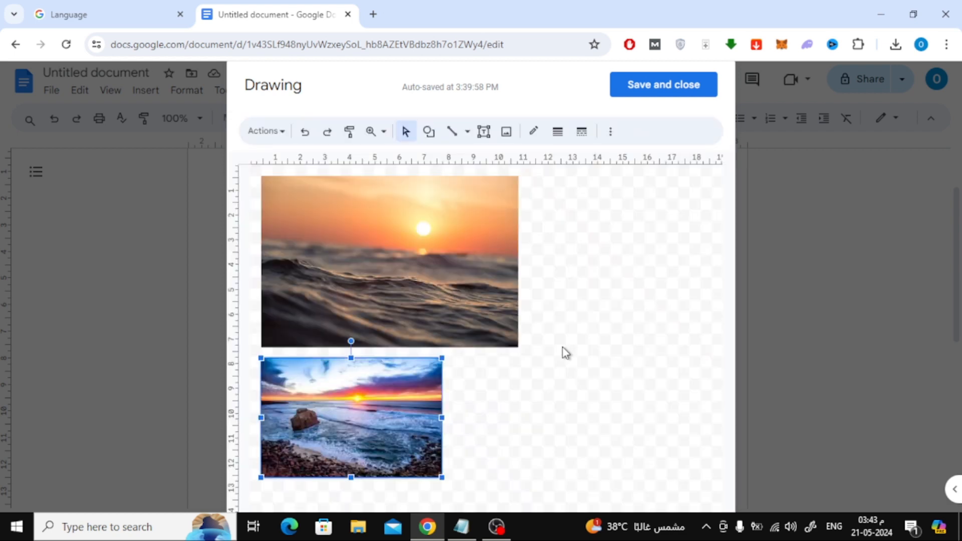
Shrink the ocean waves photo so it matches the beach photo side by side
left_click(389, 261)
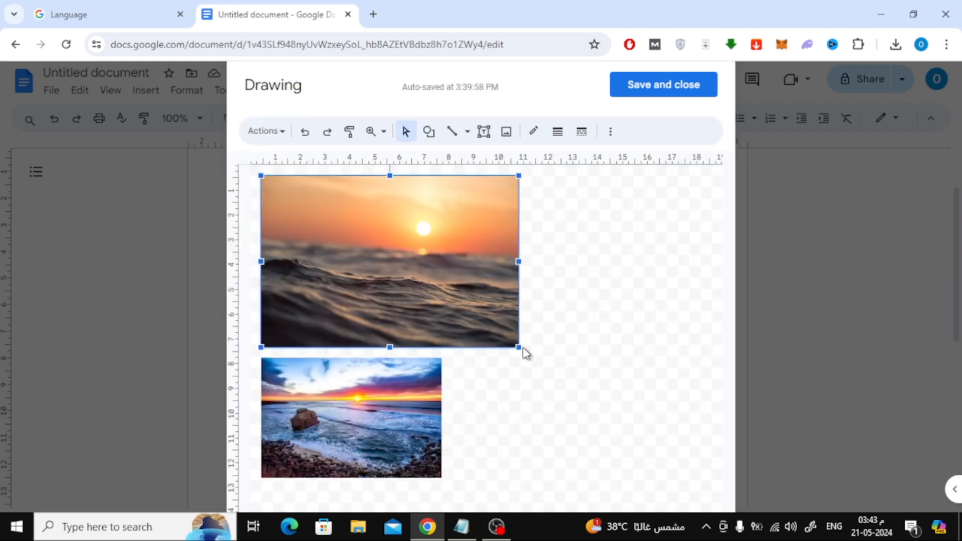
left_click(351, 417)
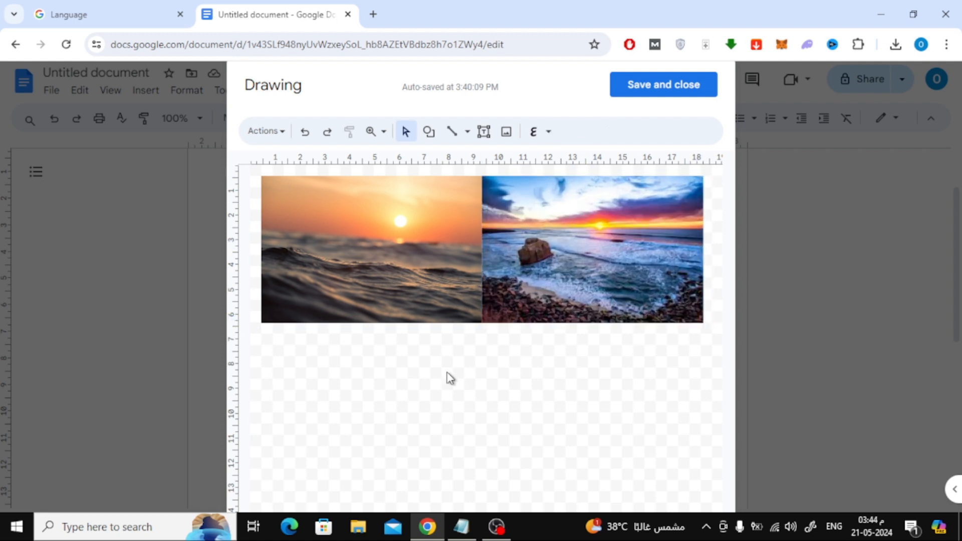
left_click(371, 248)
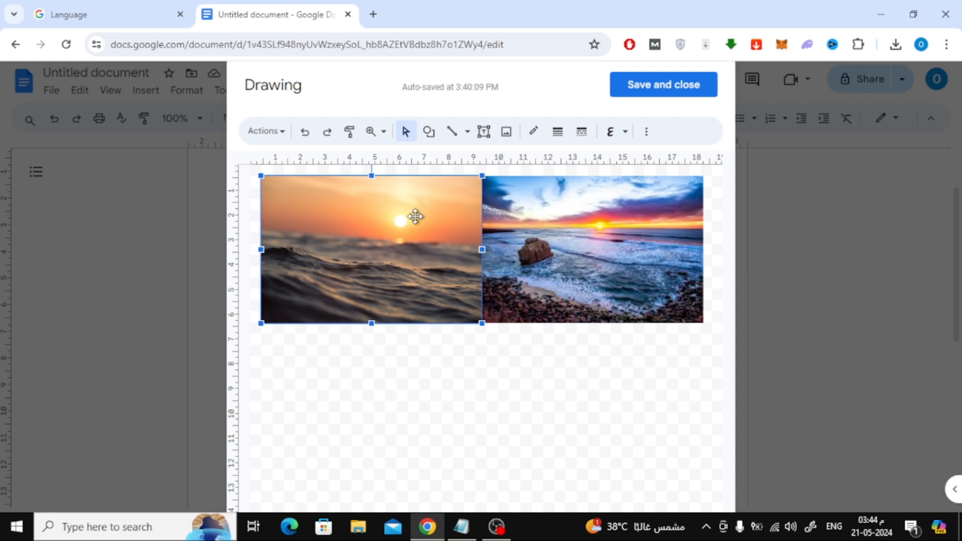
Group the two sunset photos and save the drawing into the document
right_click(414, 216)
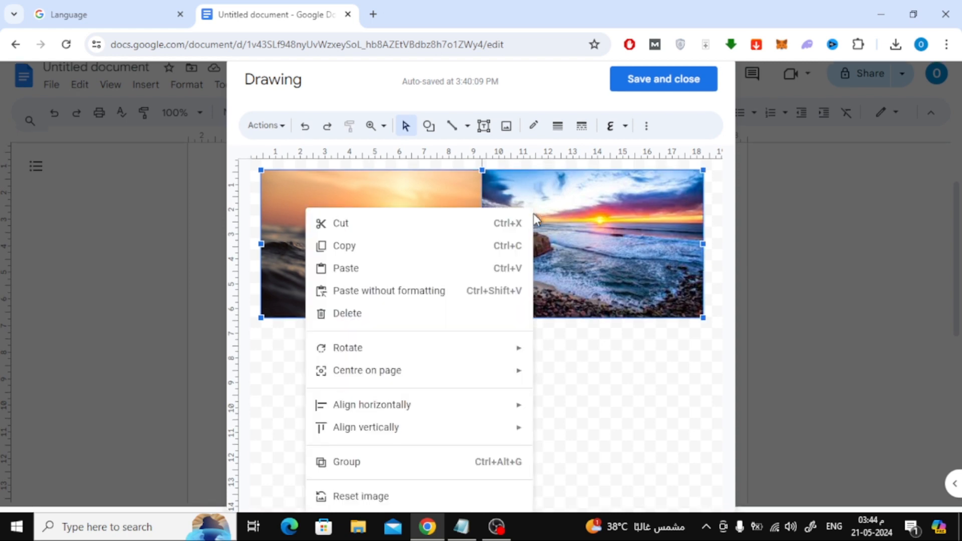
mouse_move(395, 467)
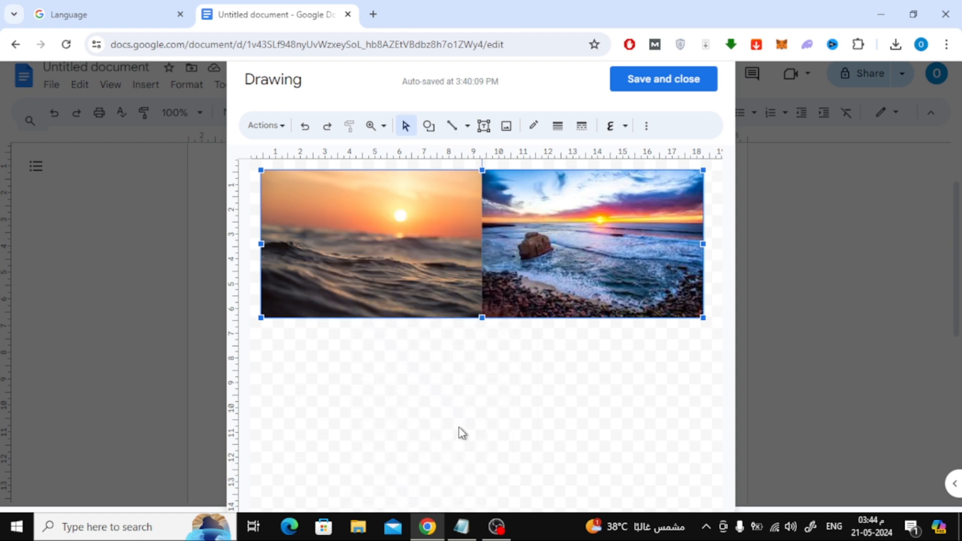
mouse_move(547, 363)
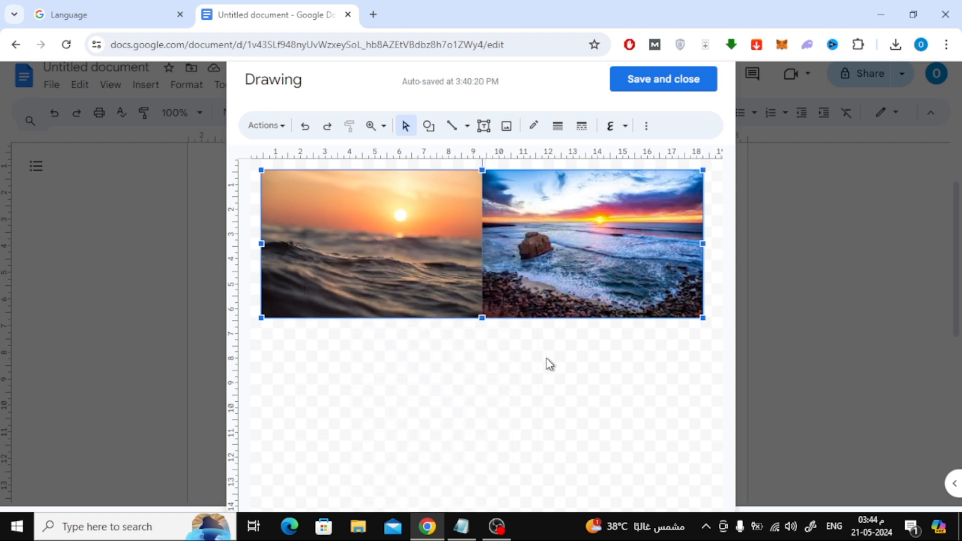
mouse_move(557, 194)
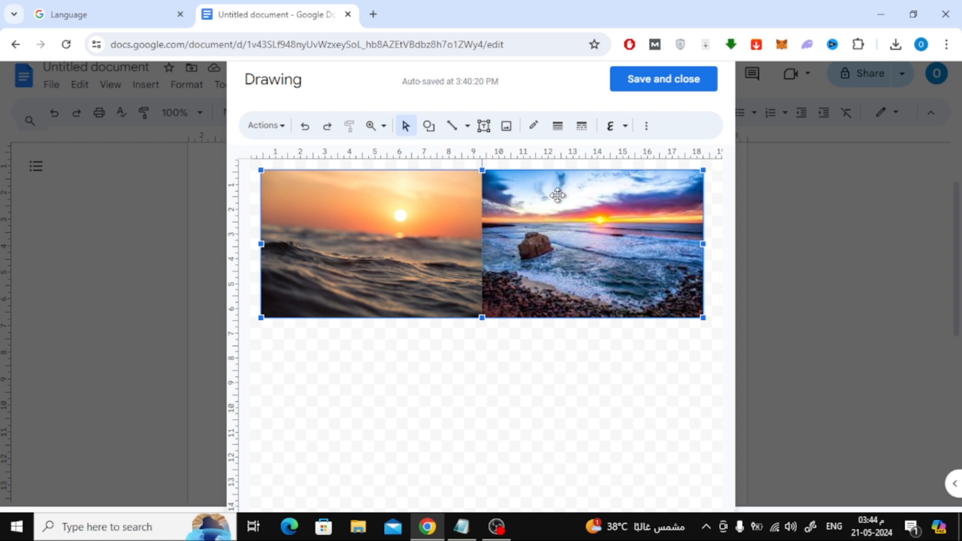
mouse_move(615, 107)
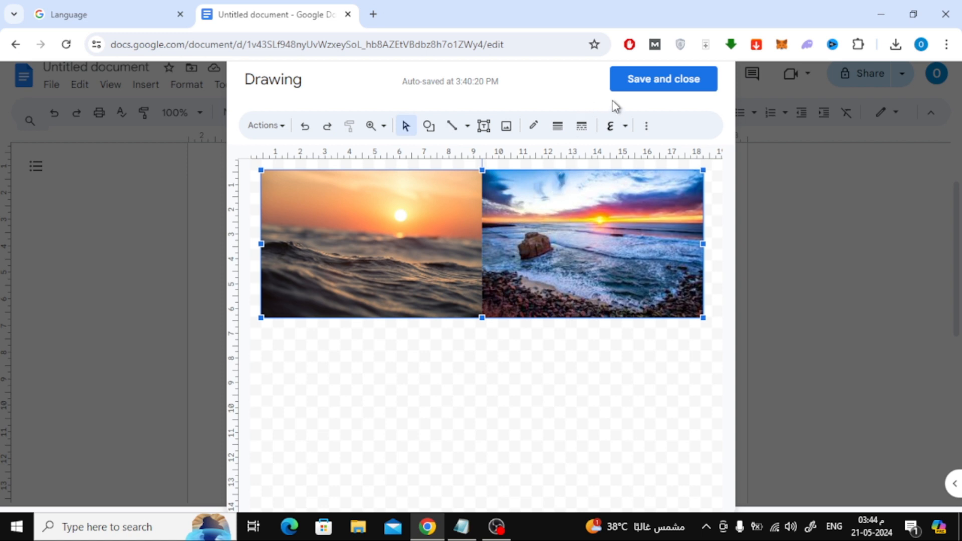
left_click(662, 79)
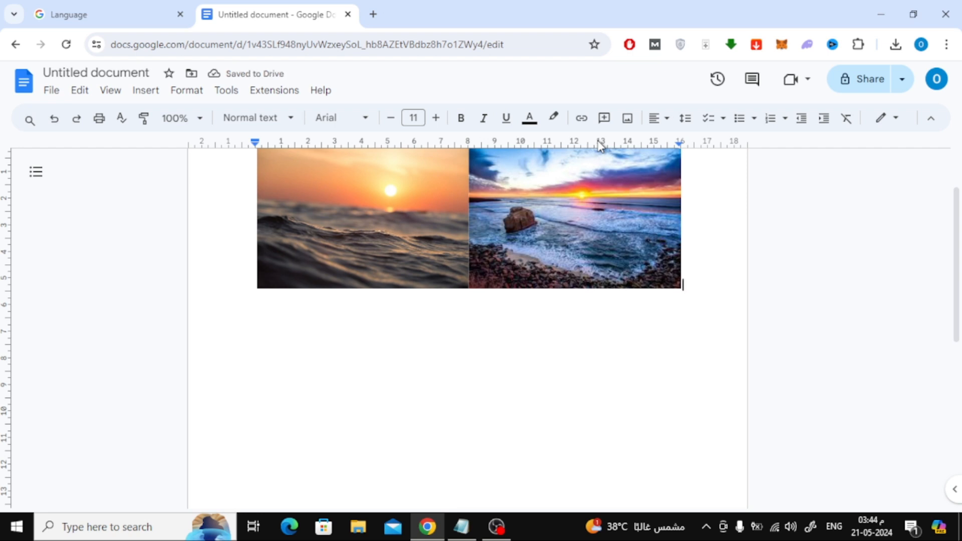
mouse_move(583, 190)
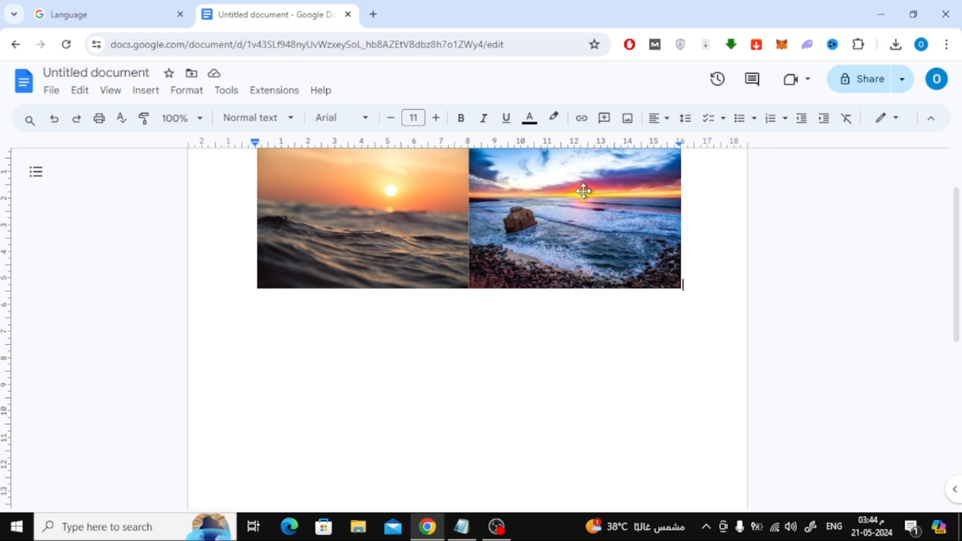
Delete the merged sunset drawing from the document
key("Delete")
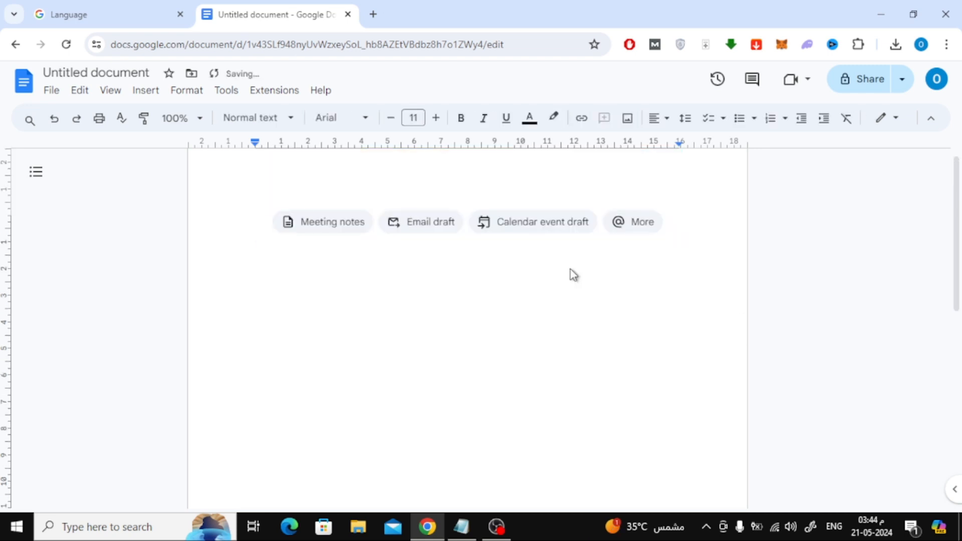
Upload the sunset photos directly into the document as separate images
left_click(626, 117)
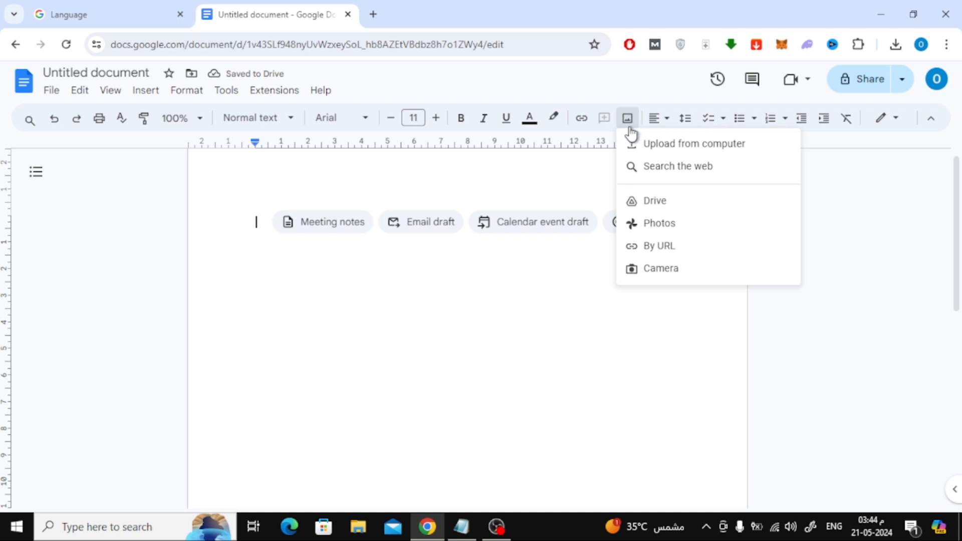
left_click(693, 144)
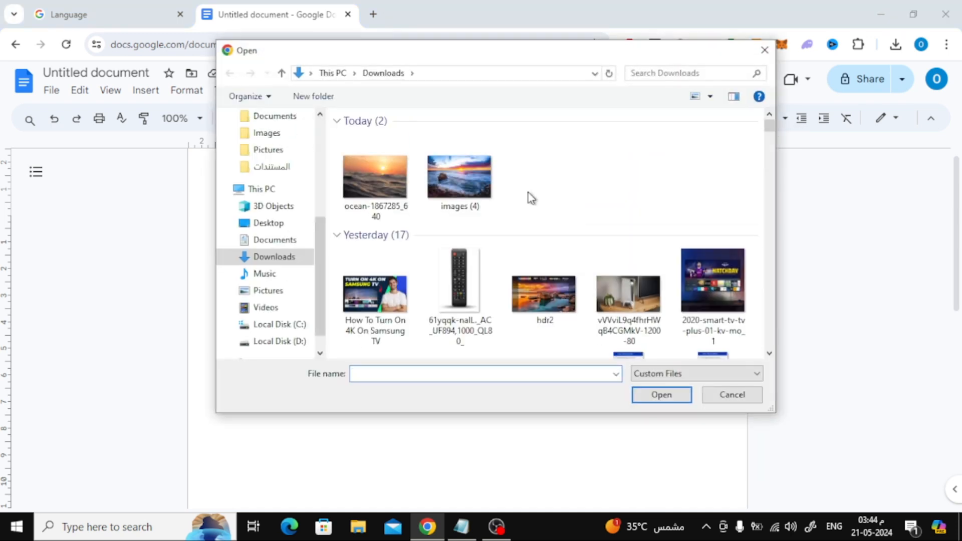
left_click(661, 394)
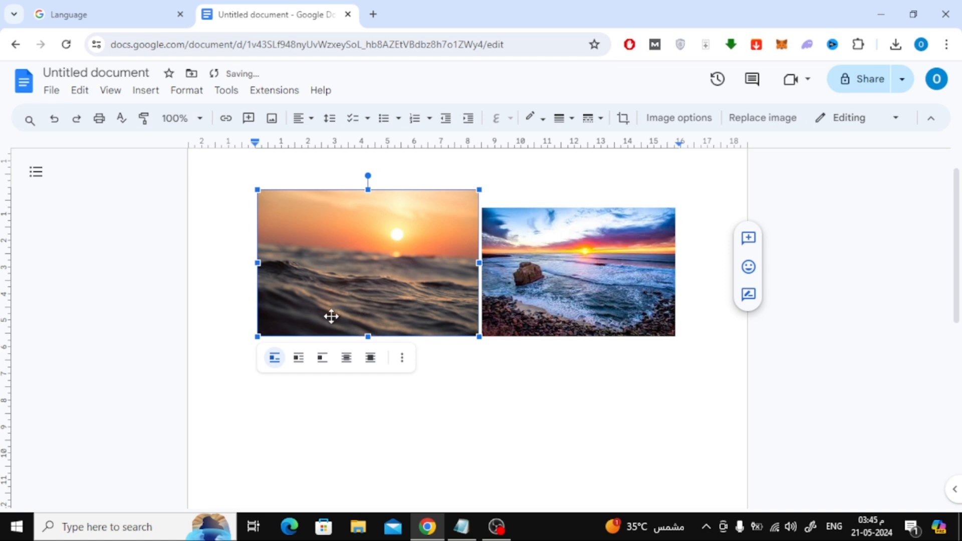
mouse_move(369, 357)
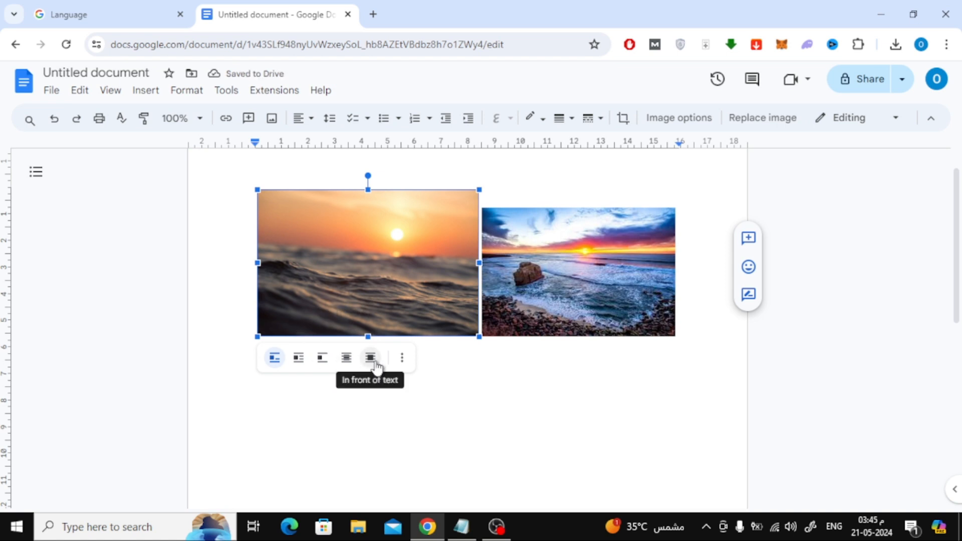
Set the ocean photo to In front of text and align it with the beach photo
left_click(369, 357)
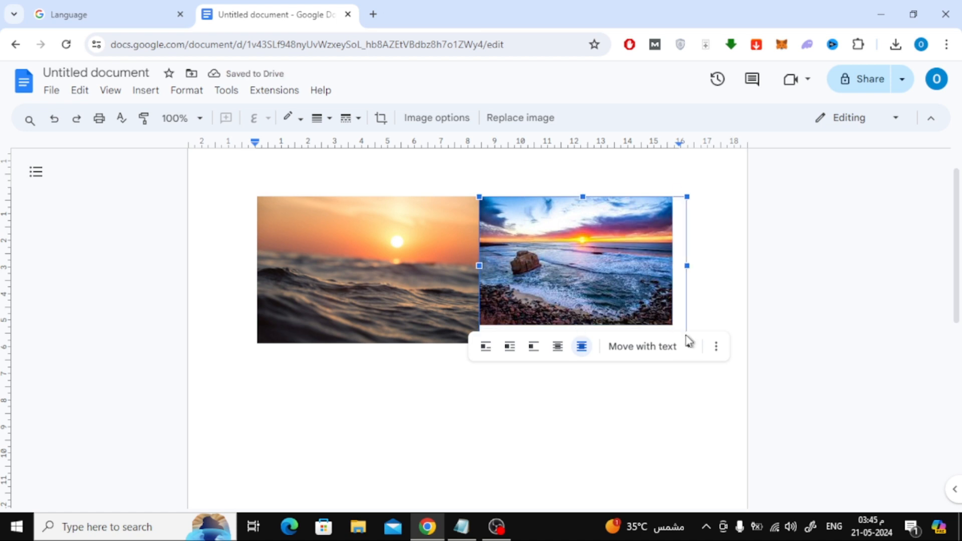
left_click(368, 270)
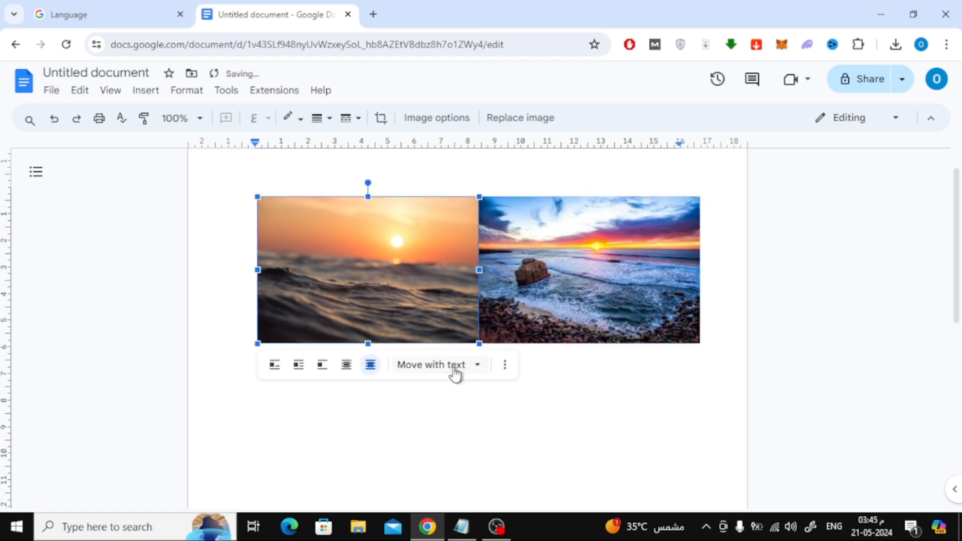